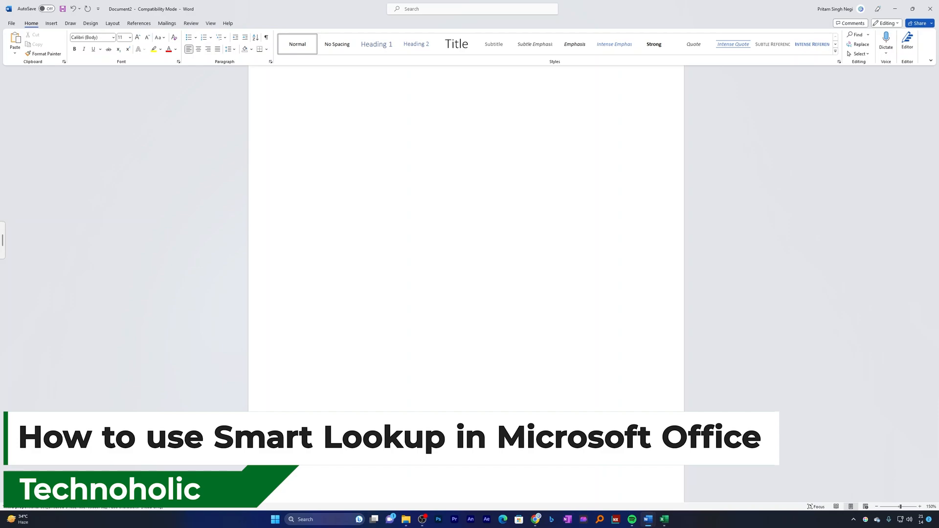
# Enter 'Giraffe' at the top of the page and run a Smart Lookup web search on it.
pyautogui.click(300, 119)
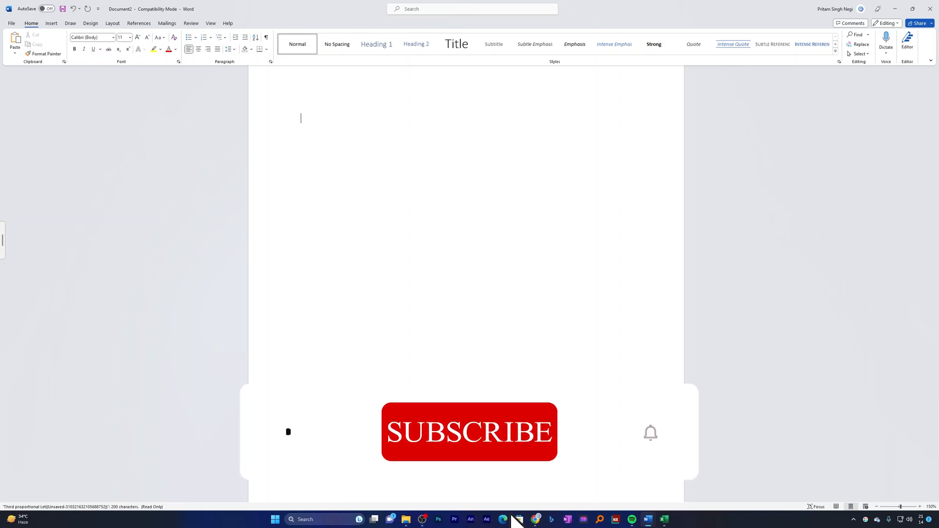
pyautogui.click(469, 432)
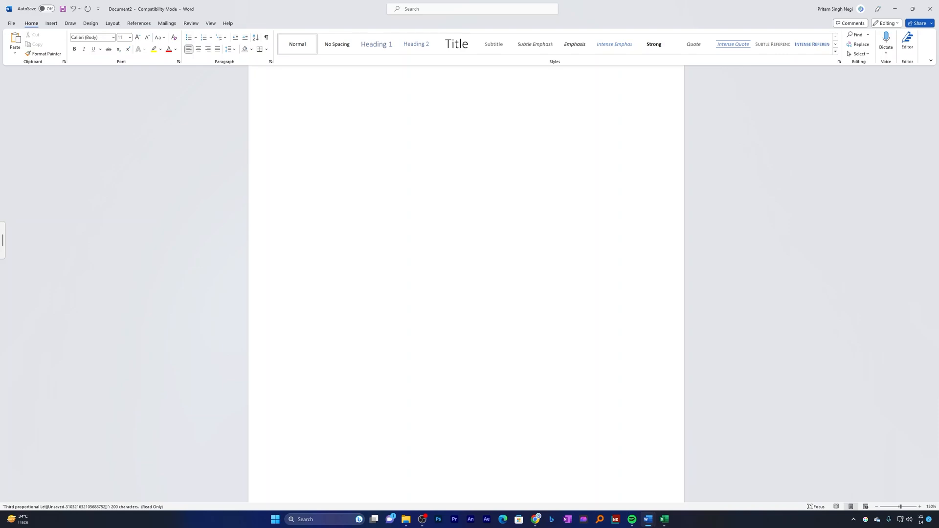
pyautogui.click(300, 119)
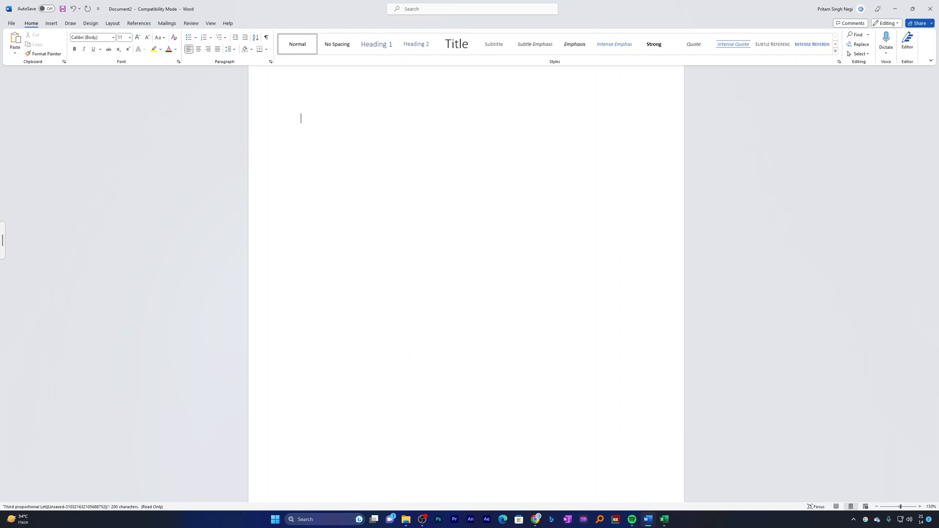
pyautogui.write('Giraaffe')
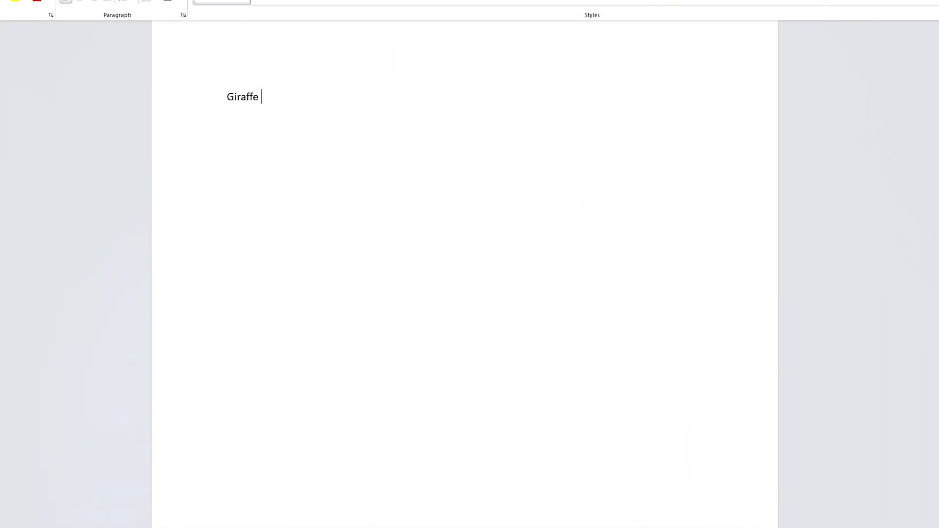
pyautogui.rightClick(243, 97)
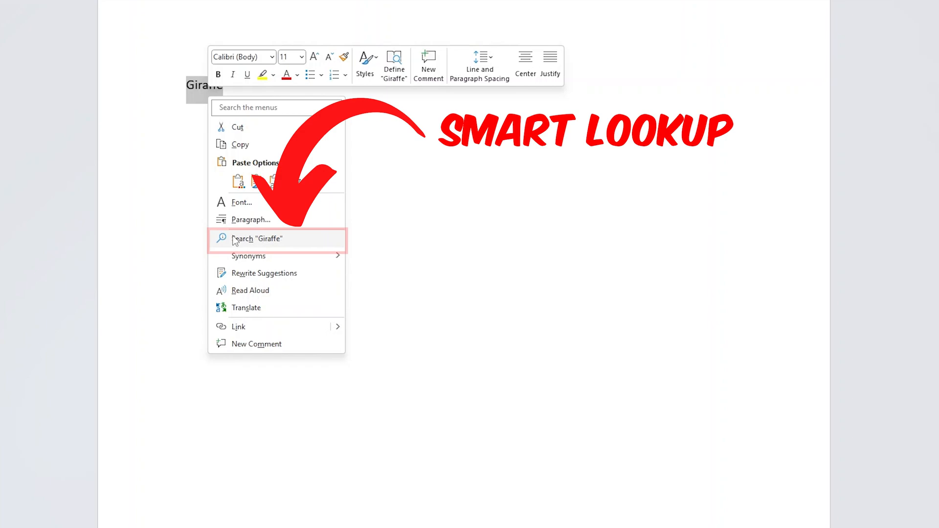
pyautogui.click(257, 239)
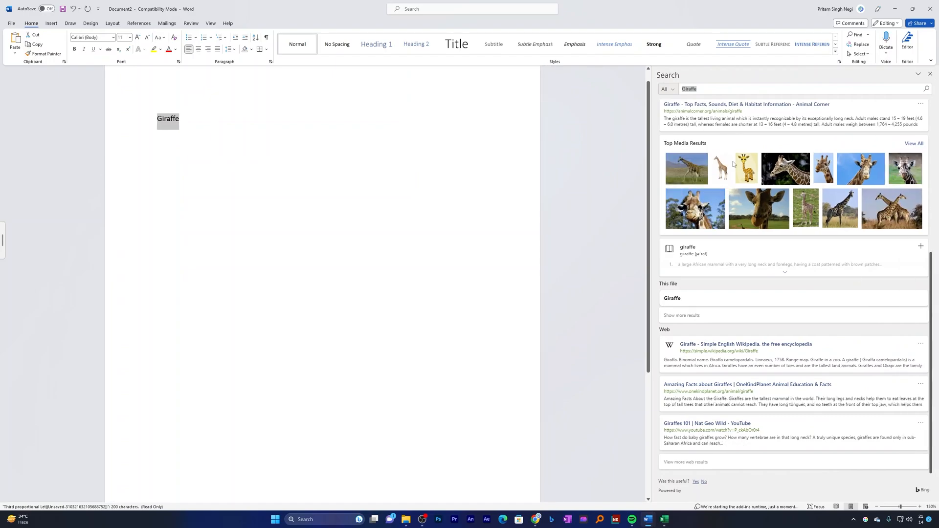
pyautogui.moveTo(694, 208)
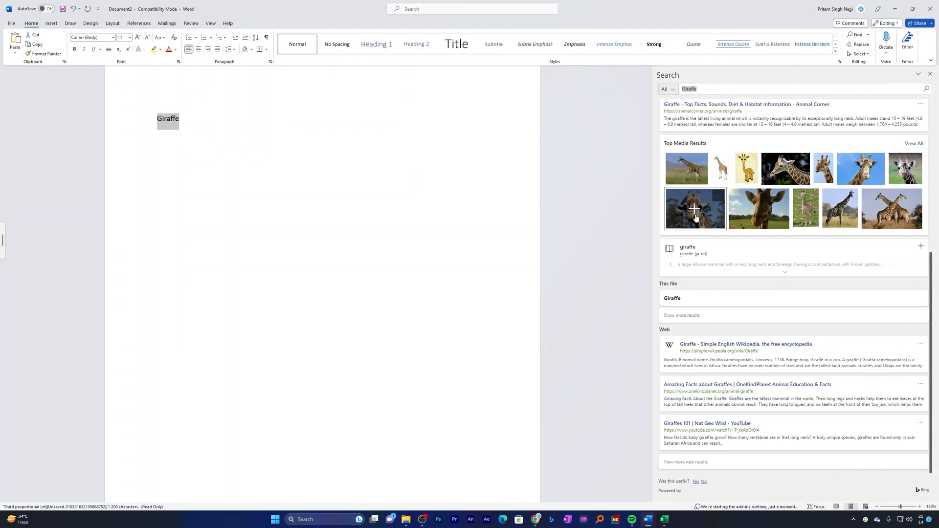
# Insert the giraffe close-up photo with its attribution caption, then close the Search pane.
pyautogui.click(256, 123)
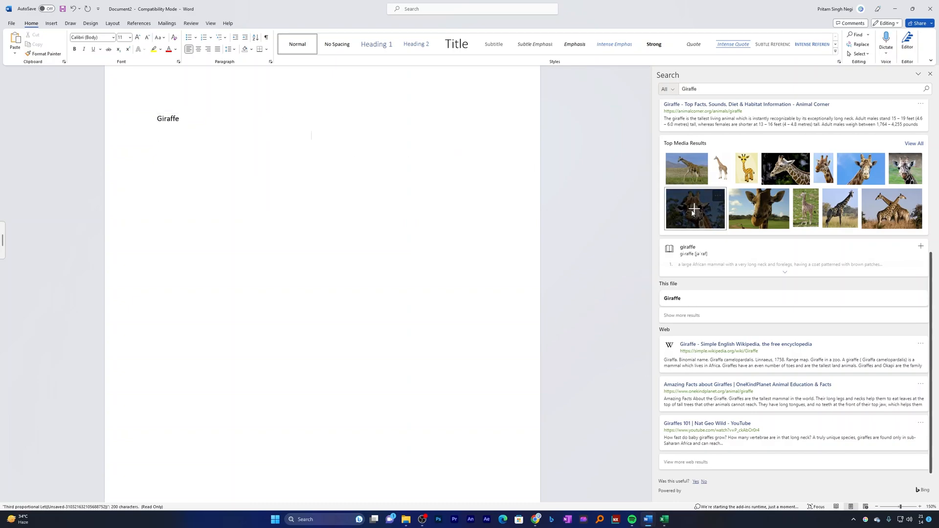
pyautogui.click(694, 209)
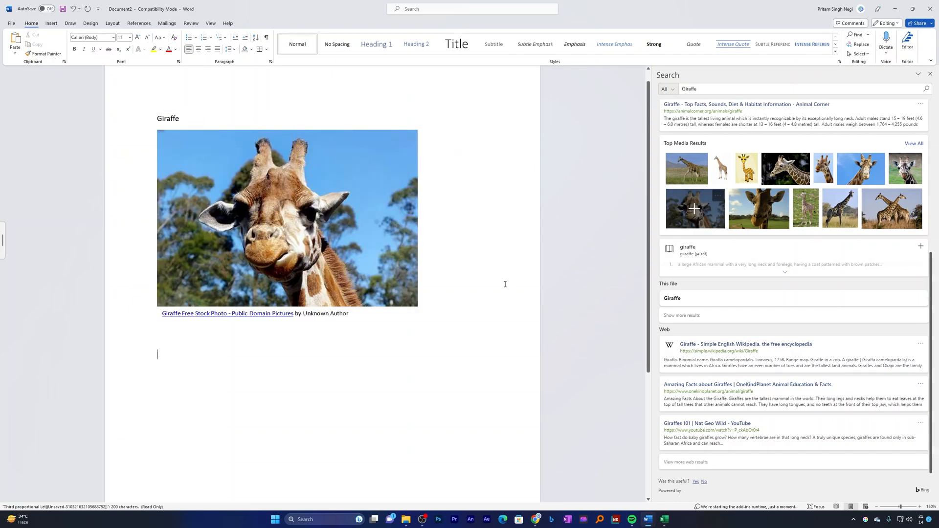
pyautogui.moveTo(423, 301)
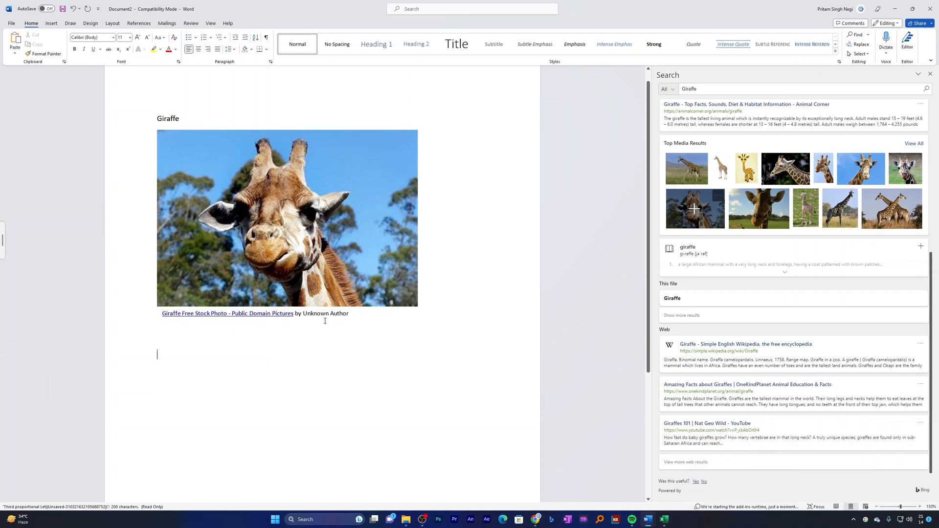
pyautogui.moveTo(357, 324)
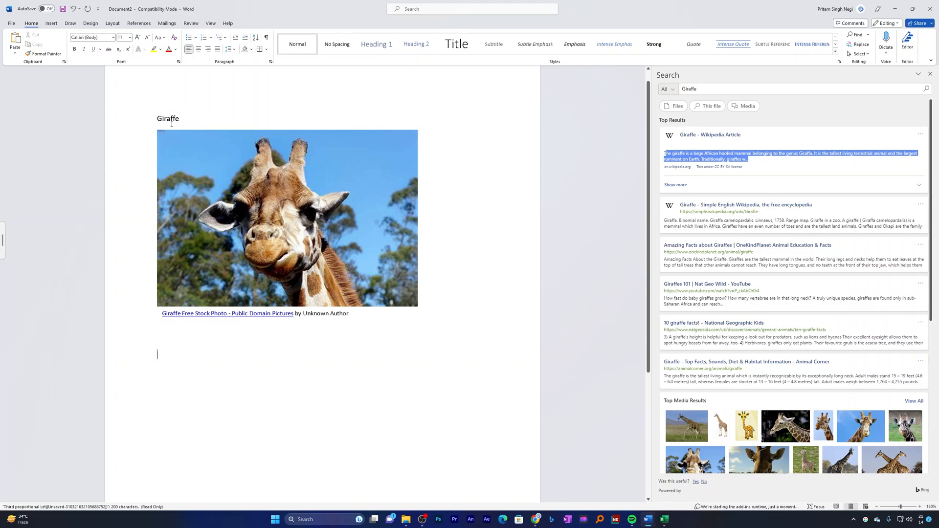
pyautogui.moveTo(285, 355)
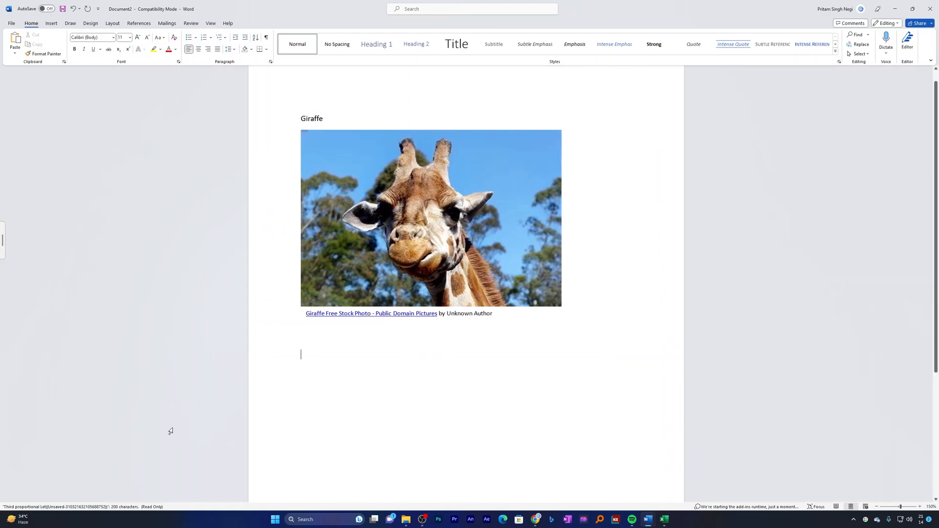
# Enter 'Leopard' below the photo and run a Smart Lookup search showing its media results.
pyautogui.write('Leopard')
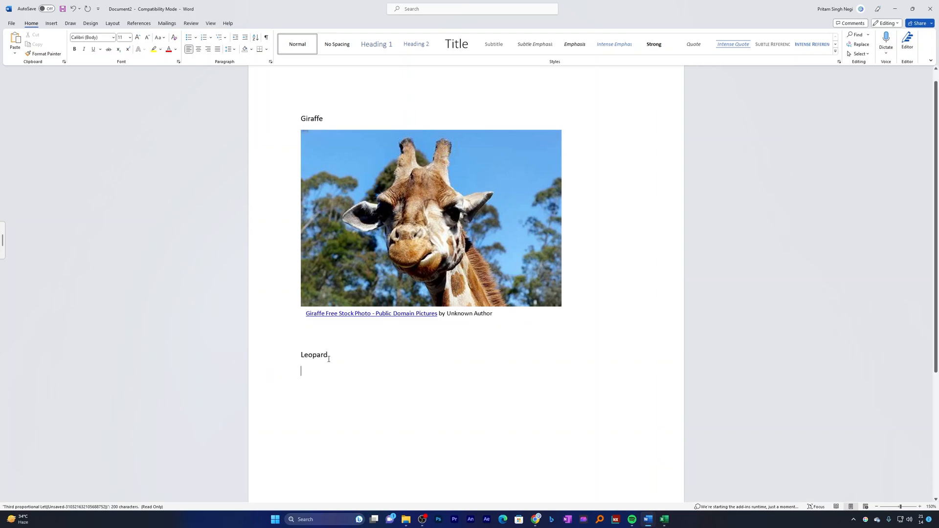
pyautogui.rightClick(314, 354)
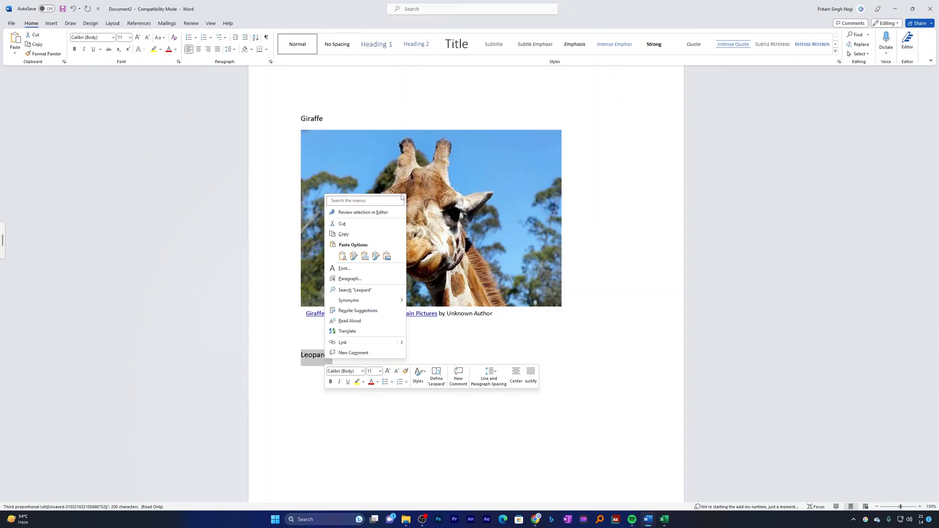
pyautogui.click(354, 290)
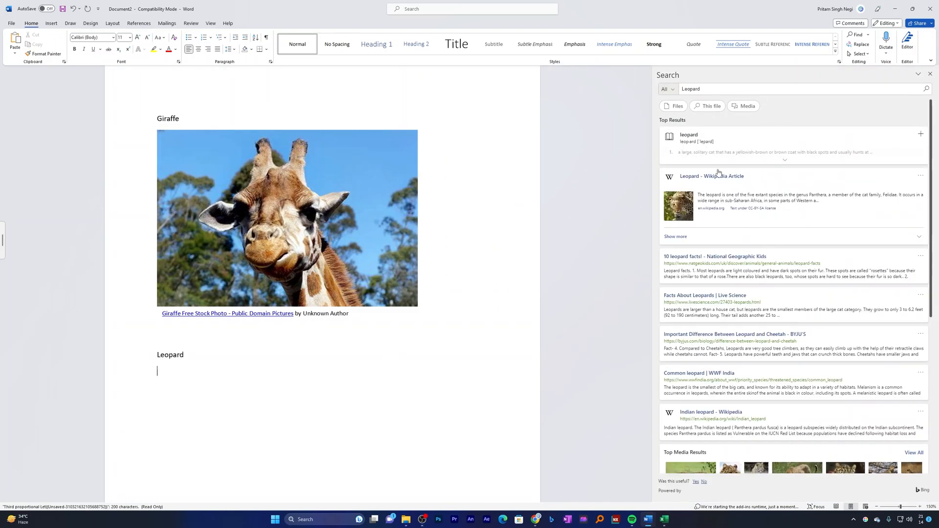
pyautogui.click(784, 159)
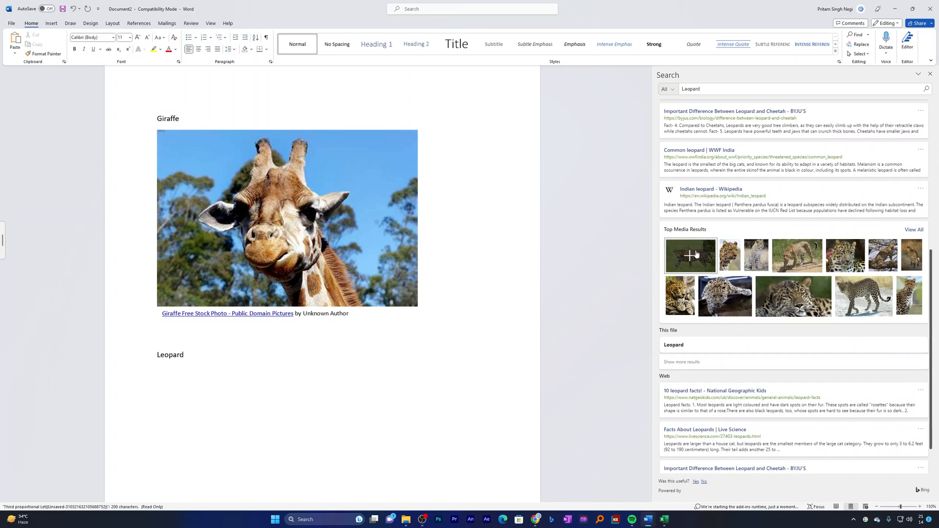
pyautogui.click(689, 255)
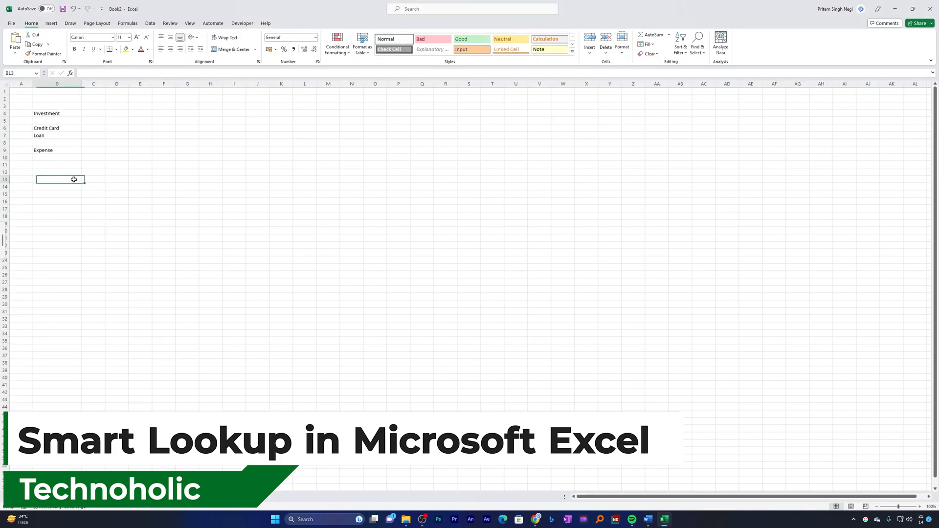
# Run Smart Lookup on the Investment cell to show web image results for it.
pyautogui.click(57, 114)
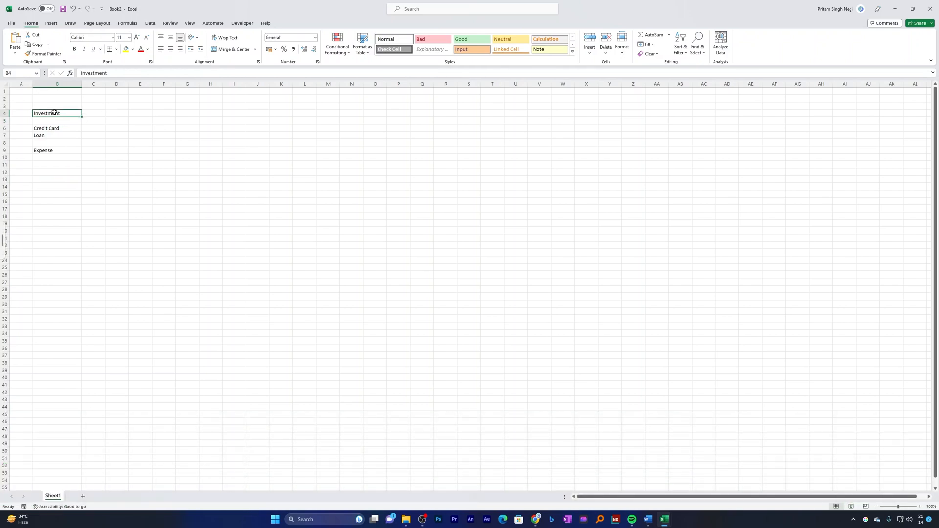
pyautogui.rightClick(54, 113)
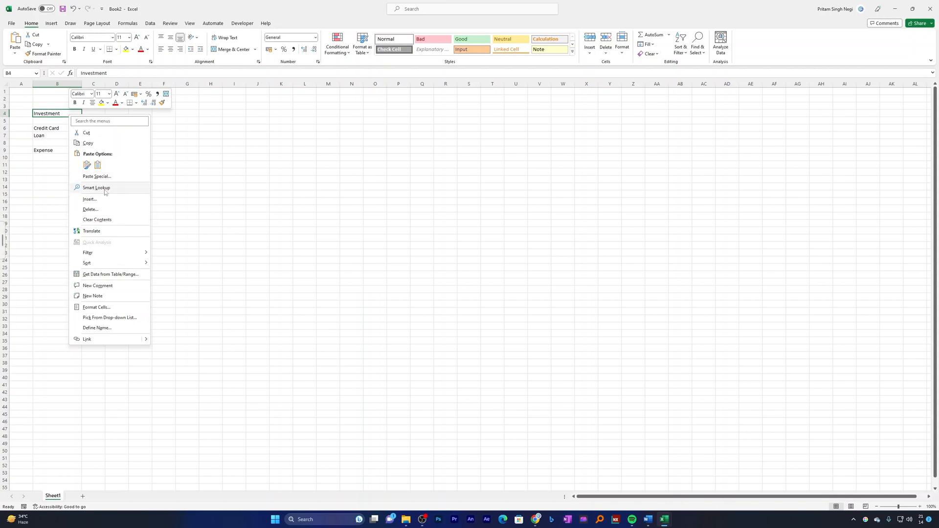
pyautogui.click(96, 188)
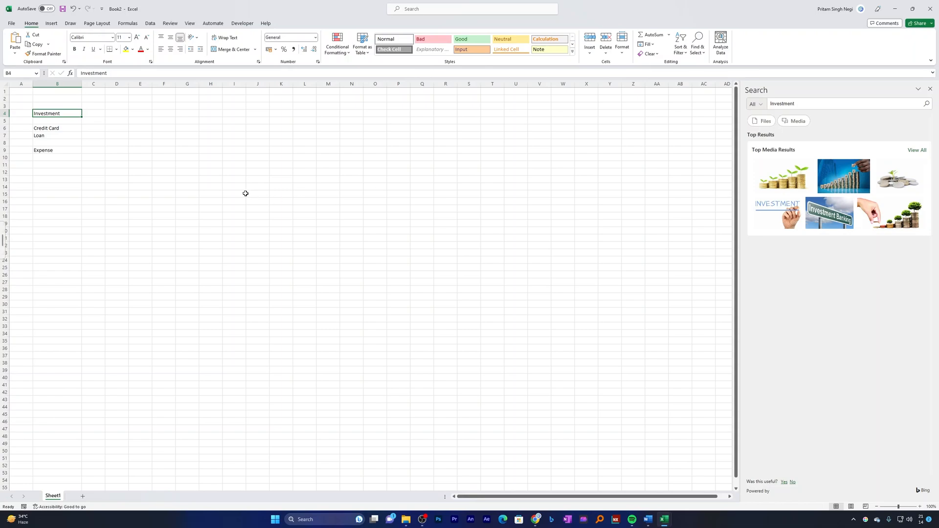
pyautogui.rightClick(46, 127)
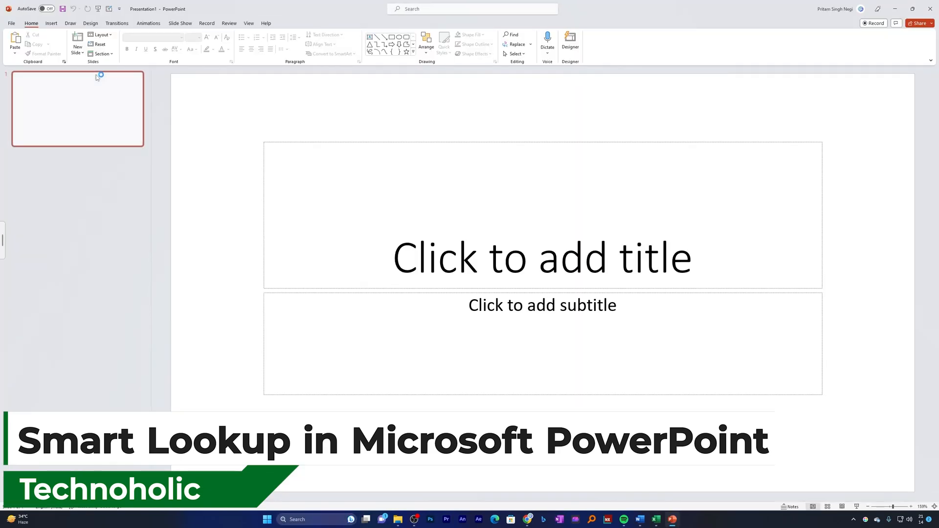
# Replace the title slide's placeholders with a text box containing the word 'bird'.
pyautogui.click(541, 257)
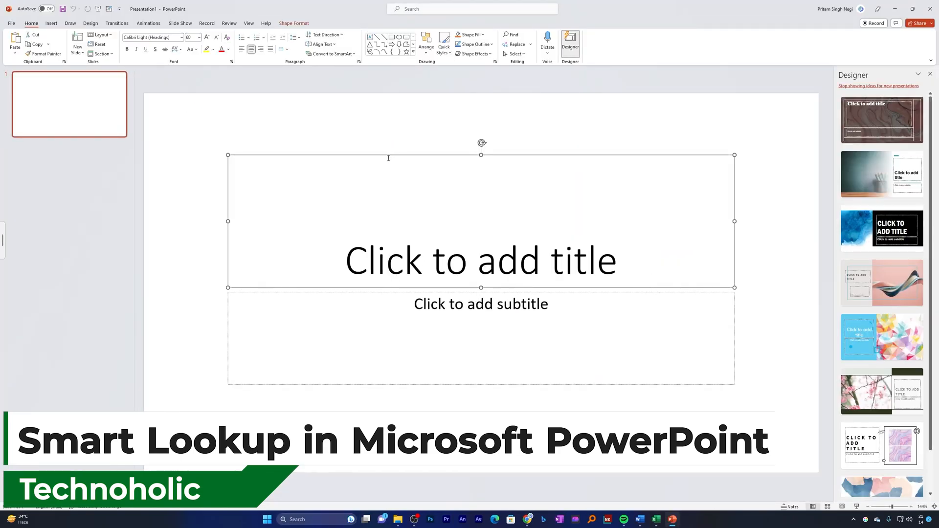
pyautogui.click(51, 23)
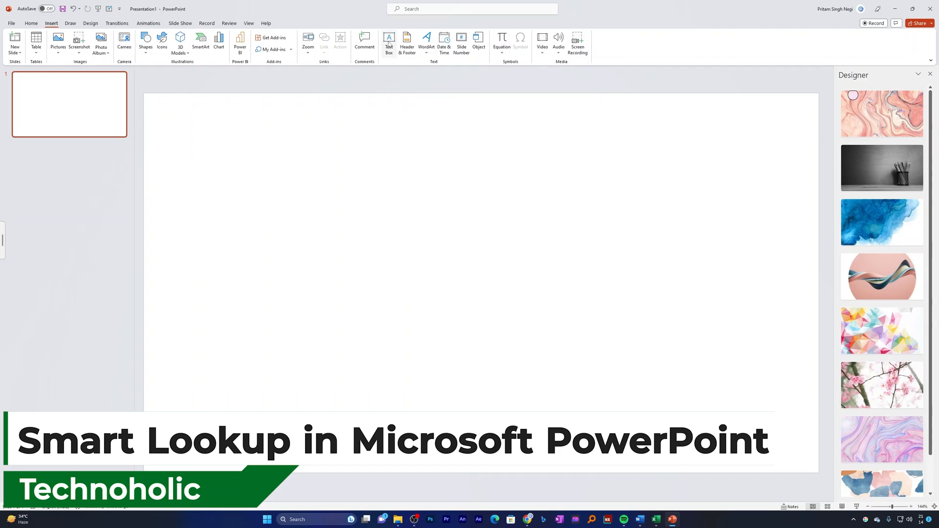
pyautogui.click(388, 44)
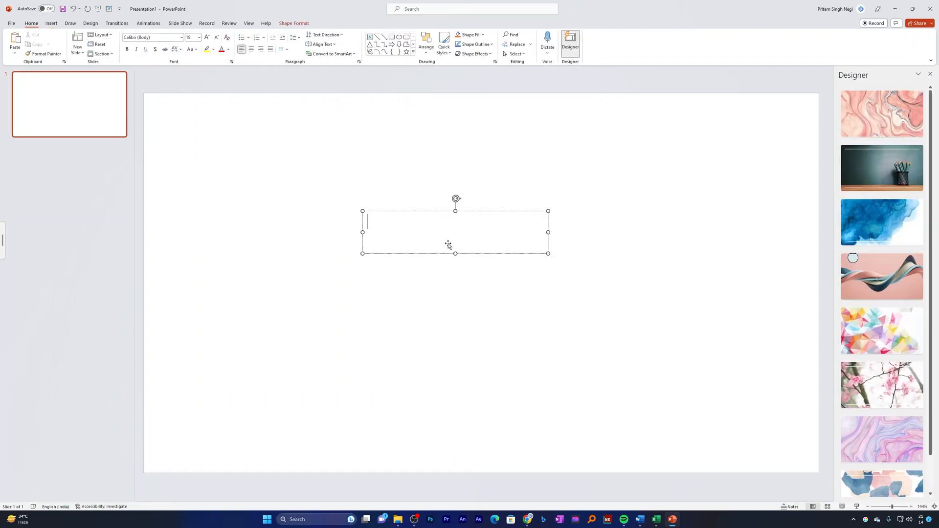
pyautogui.write('bird')
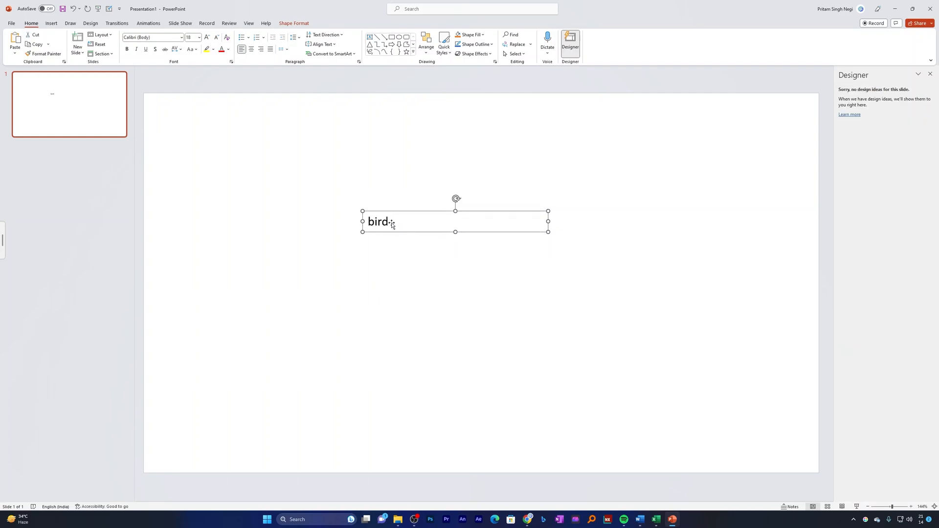
# Run a Smart Lookup web search on 'bird' and deselect the text box.
pyautogui.rightClick(378, 221)
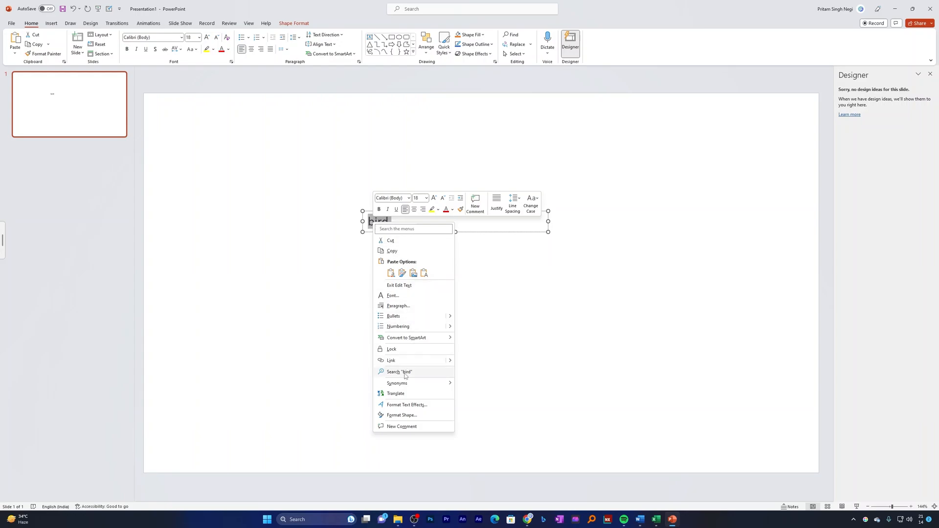
pyautogui.click(398, 372)
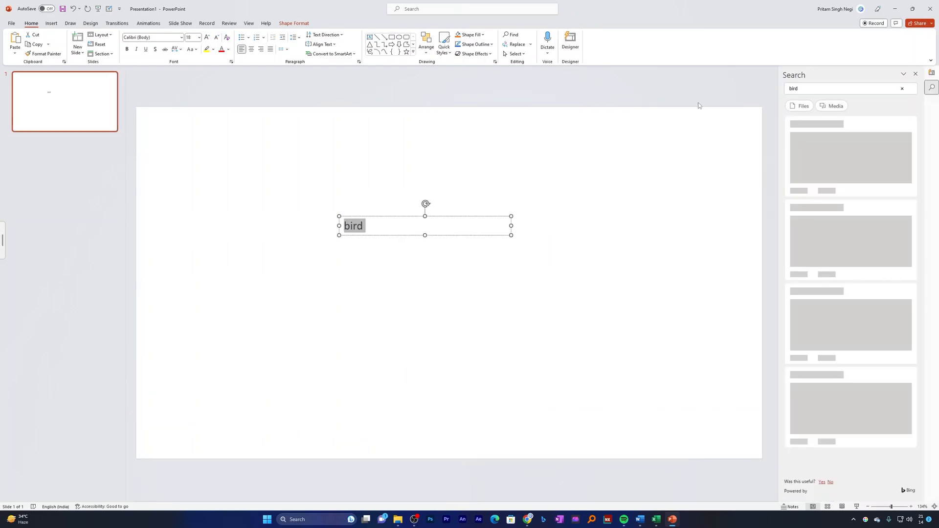
pyautogui.click(911, 89)
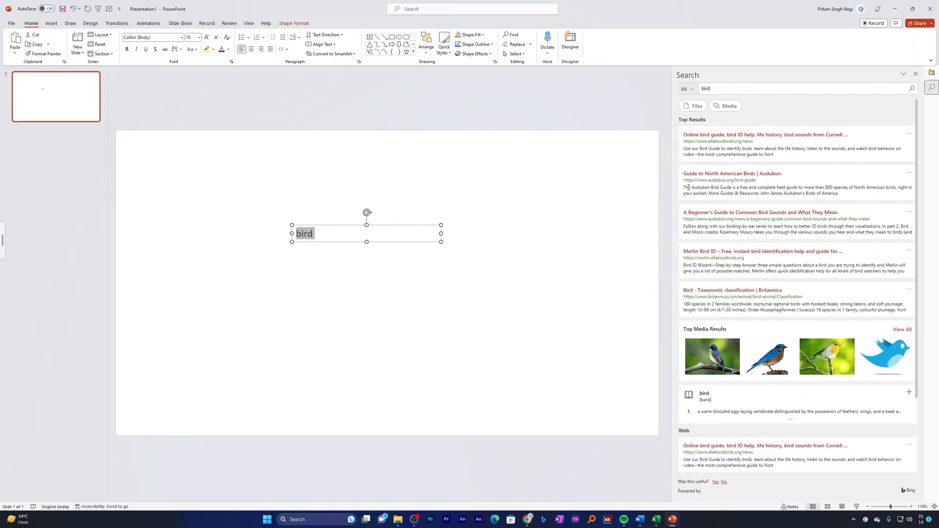
pyautogui.click(428, 276)
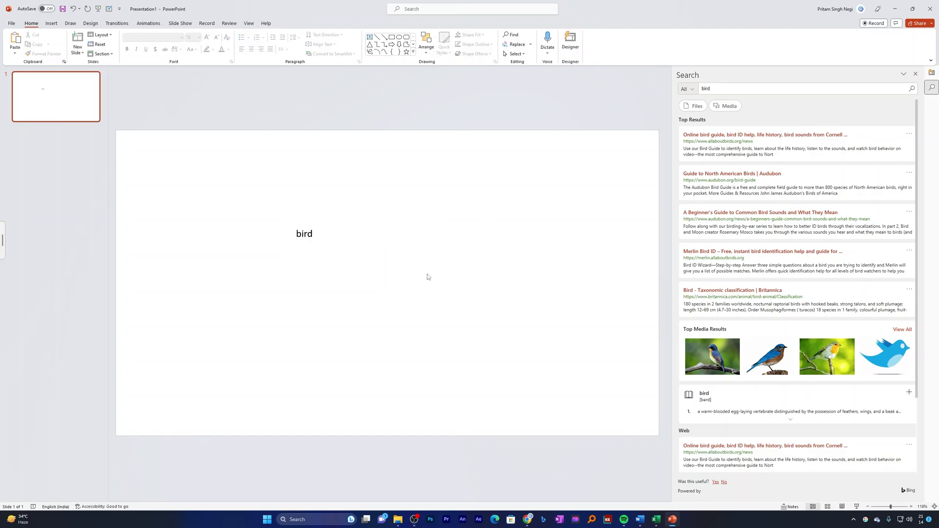